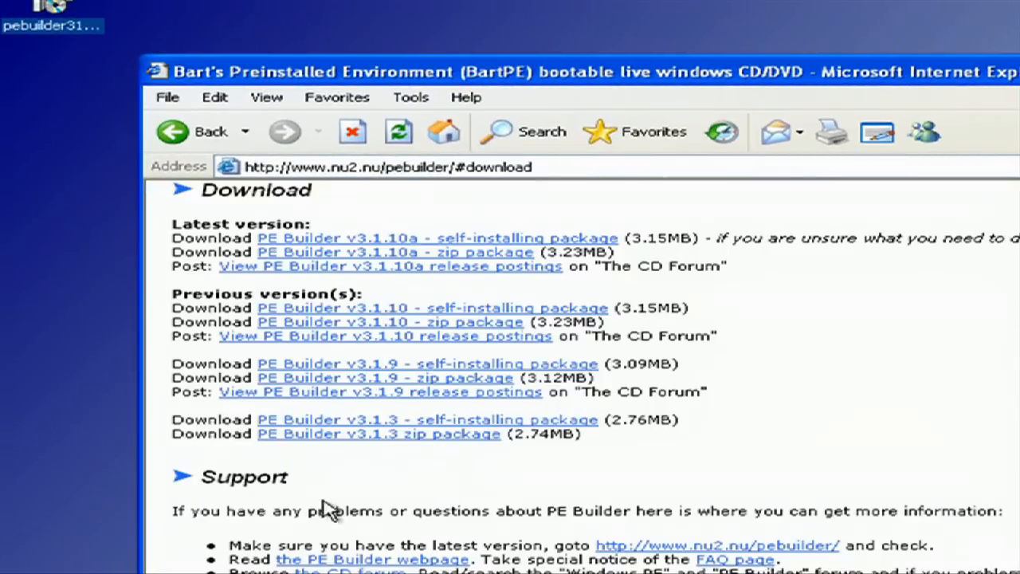
Download the PE Builder v3.1.10a self-installing package and launch it.
{"action": "left_click", "coordinate": [436, 238]}
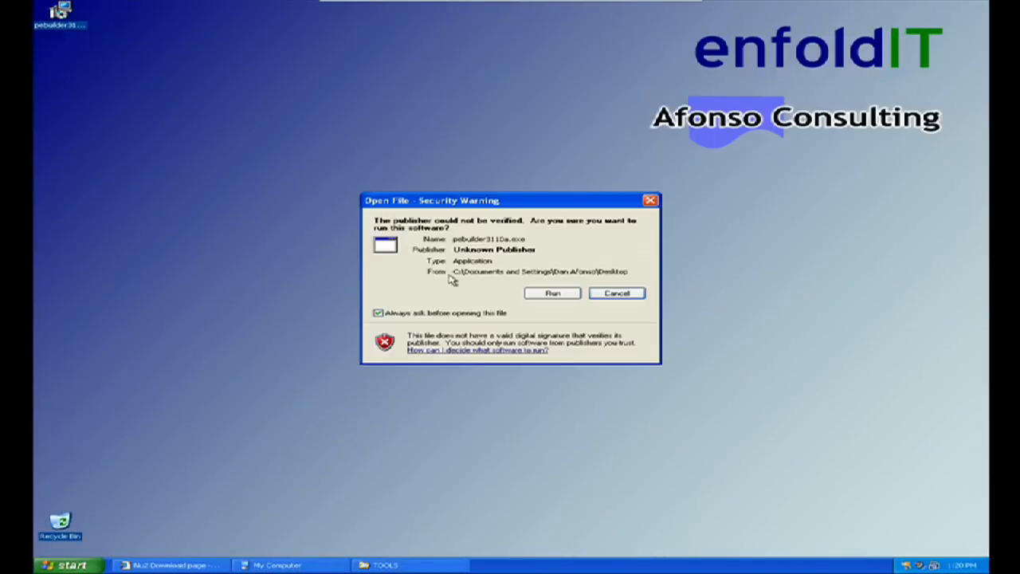
Install PE Builder 3.1.10a in English with a desktop icon, then finish and launch it.
{"action": "left_click", "coordinate": [551, 293]}
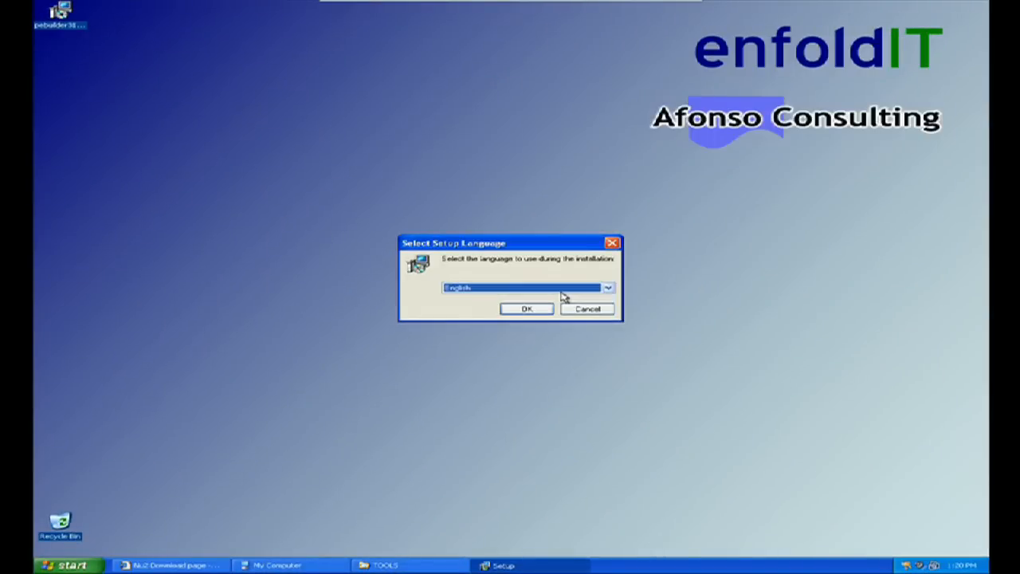
{"action": "left_click", "coordinate": [526, 309]}
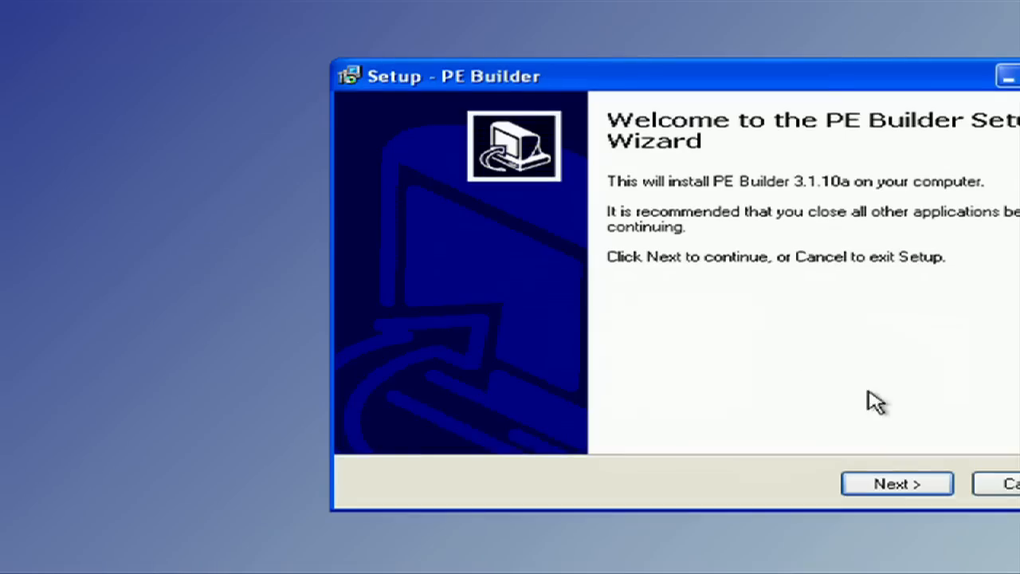
{"action": "left_click", "coordinate": [896, 485]}
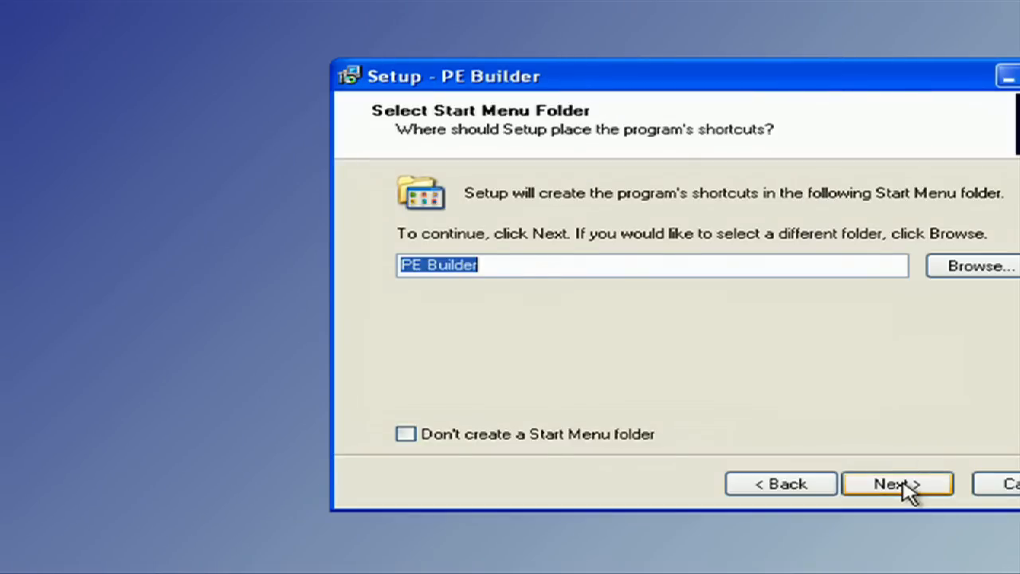
{"action": "left_click", "coordinate": [898, 485]}
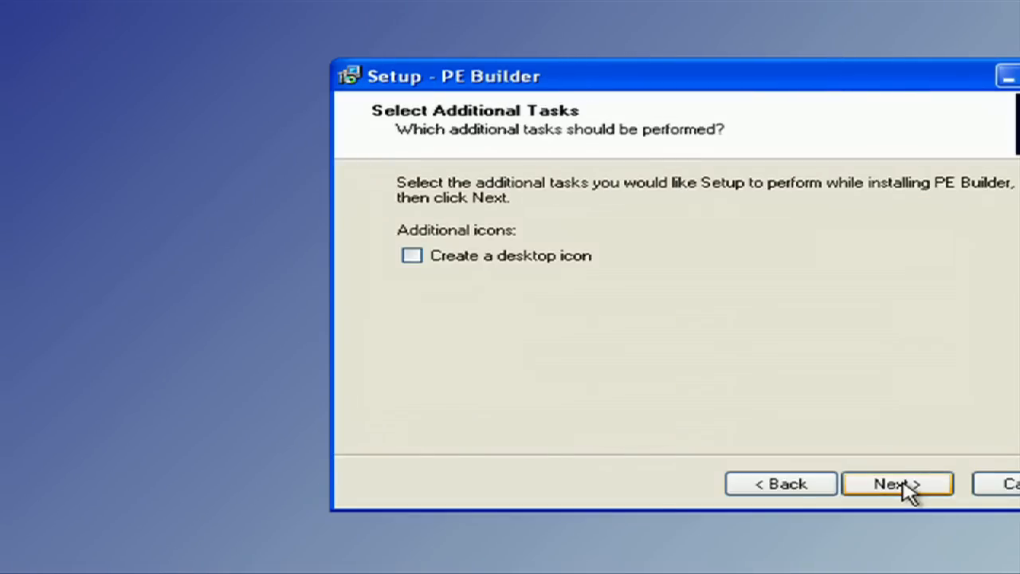
{"action": "left_click", "coordinate": [411, 255]}
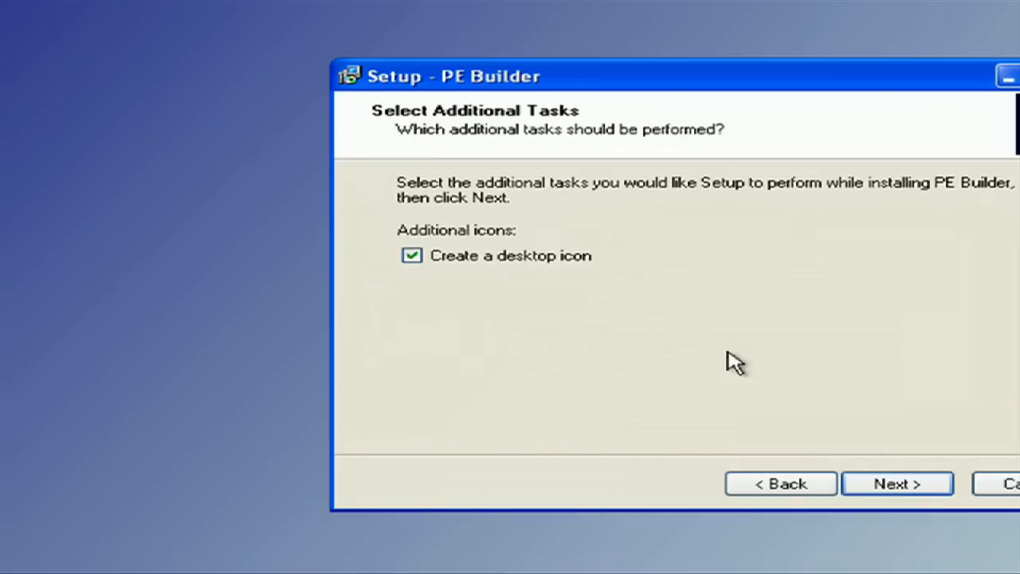
{"action": "left_click", "coordinate": [896, 485]}
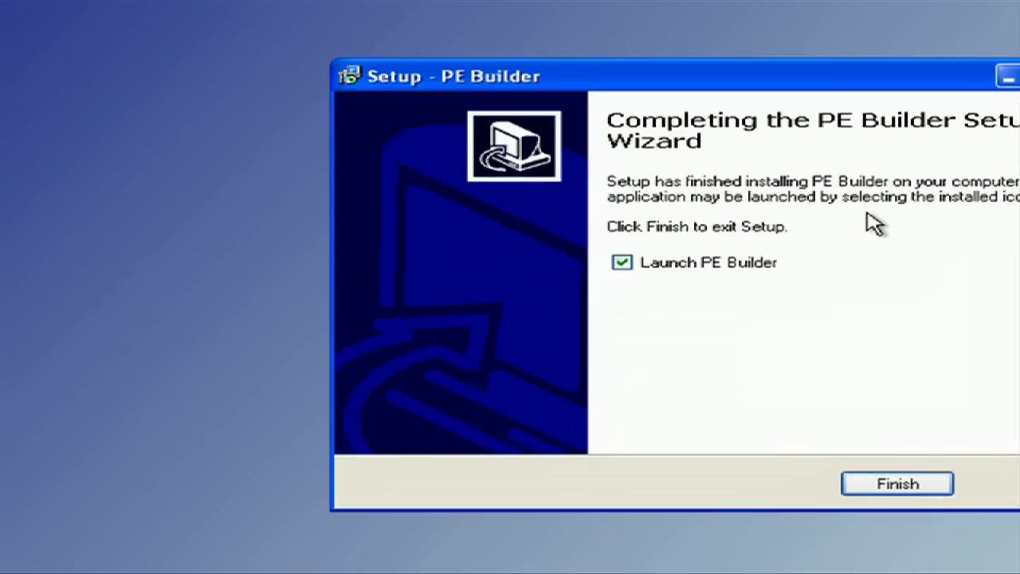
{"action": "left_click", "coordinate": [895, 485]}
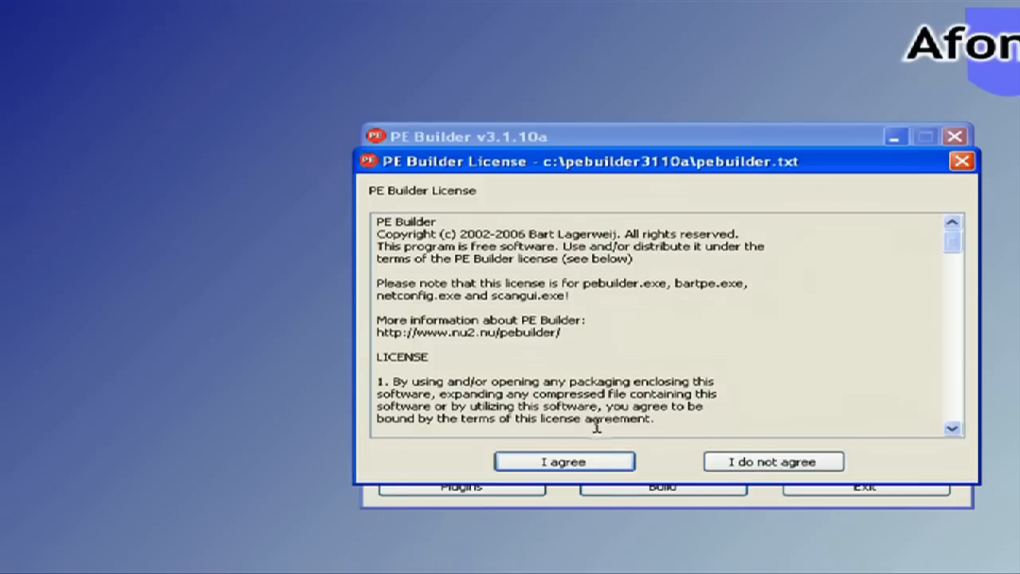
Agree to the PE Builder license and decline searching for Windows installation files.
{"action": "left_click", "coordinate": [564, 462]}
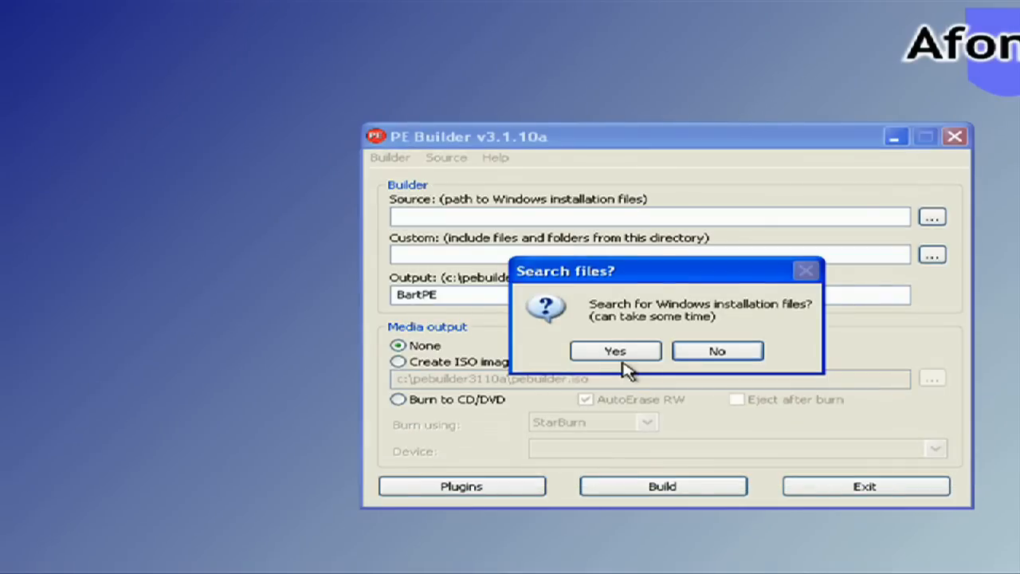
{"action": "mouse_move", "coordinate": [716, 352]}
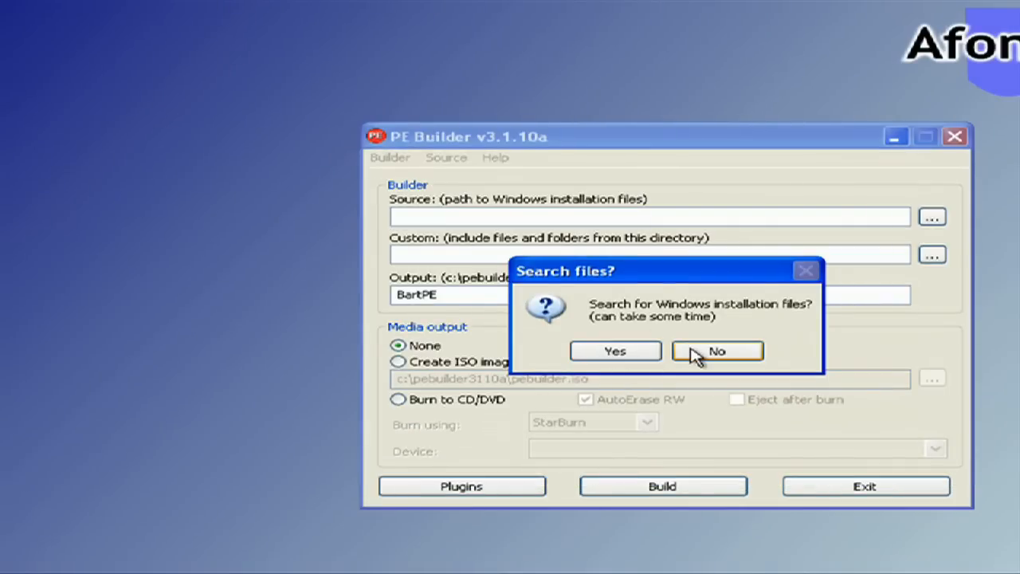
{"action": "left_click", "coordinate": [716, 351]}
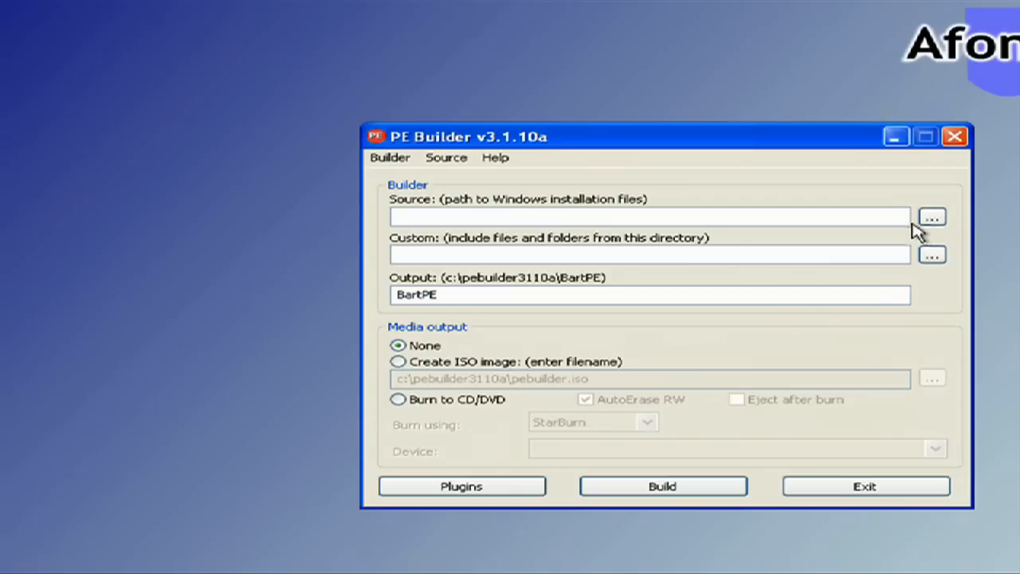
Browse for the source folder and set it to the D: drive.
{"action": "left_click", "coordinate": [931, 217]}
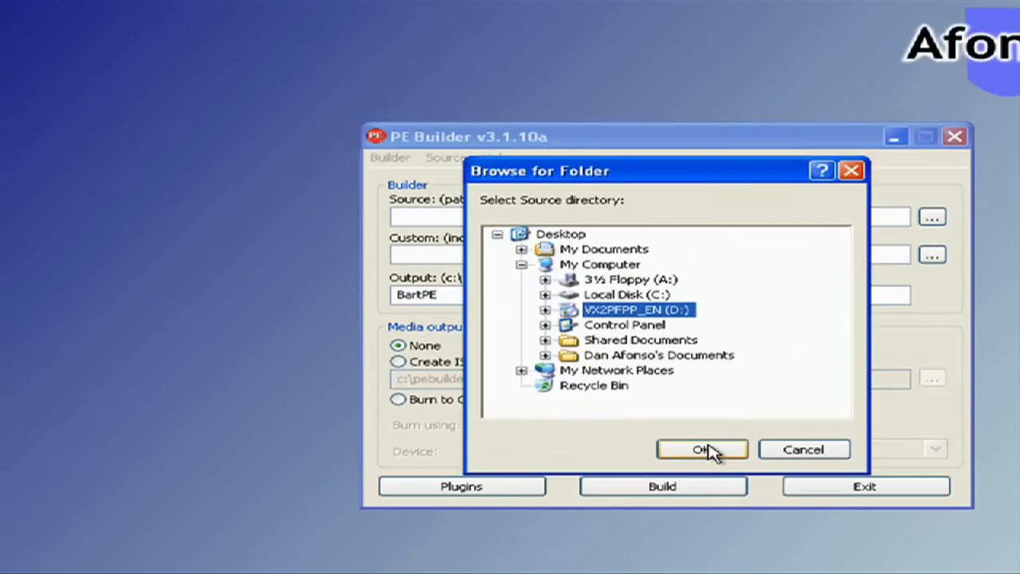
{"action": "left_click", "coordinate": [701, 450]}
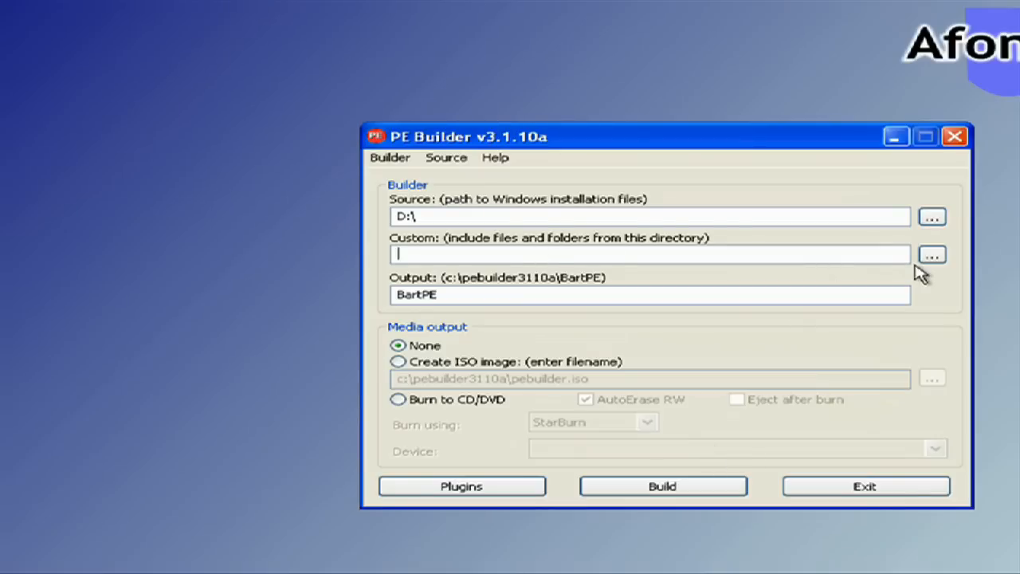
{"action": "mouse_move", "coordinate": [736, 256]}
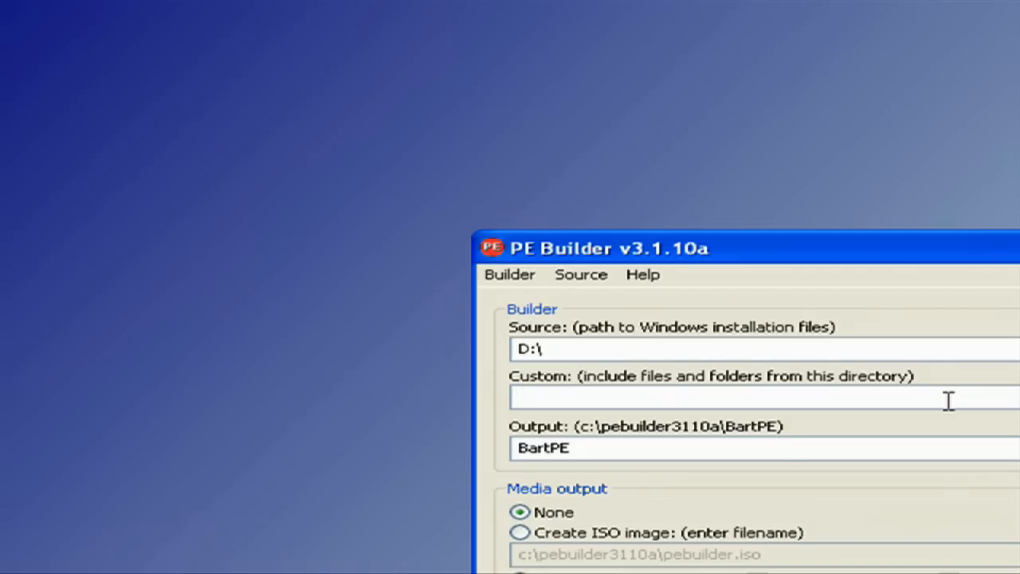
{"action": "mouse_move", "coordinate": [652, 449]}
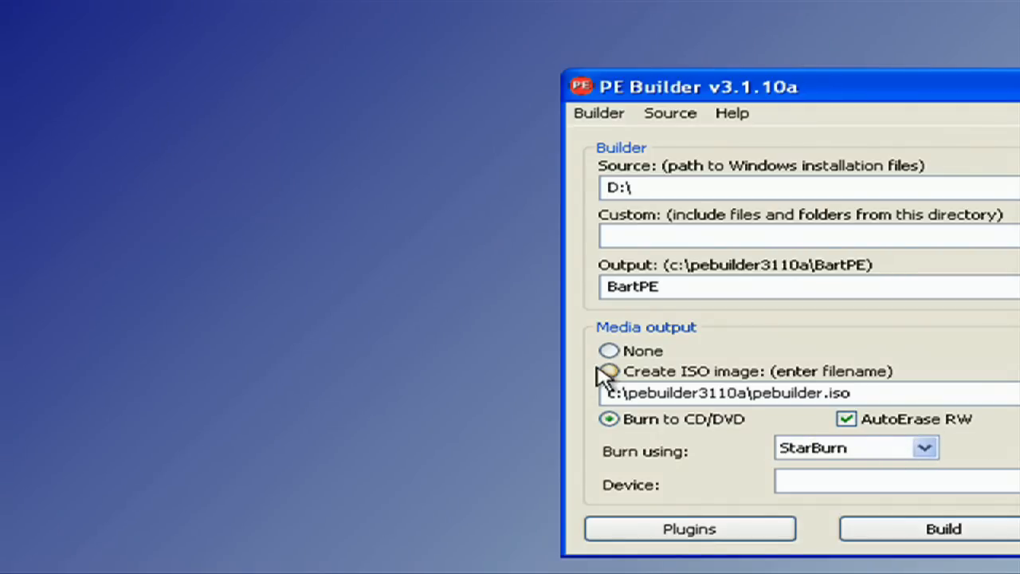
Choose 'Create ISO image', start the build, create the output directory and accept the Windows license.
{"action": "left_click", "coordinate": [609, 369]}
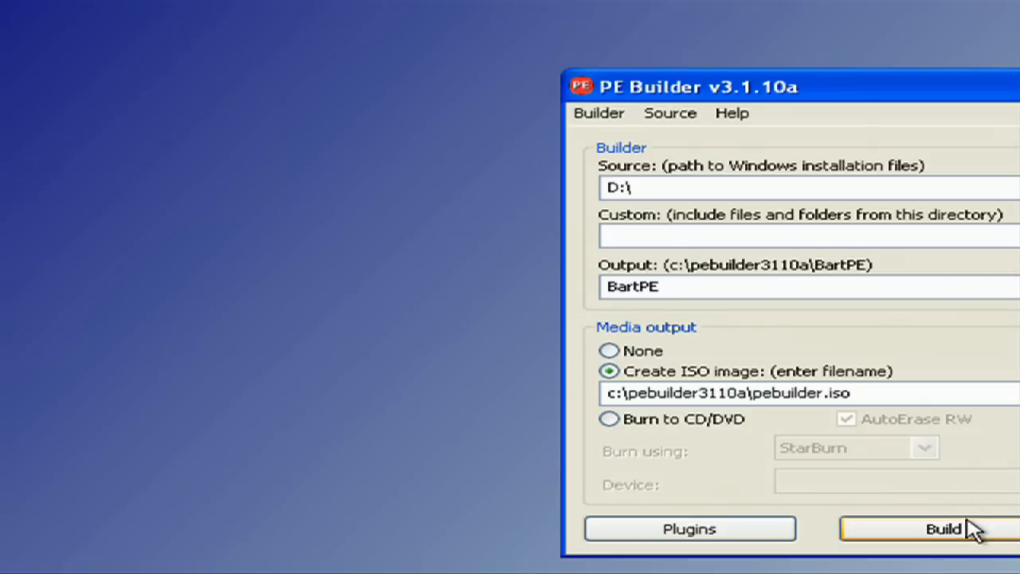
{"action": "left_click", "coordinate": [944, 529]}
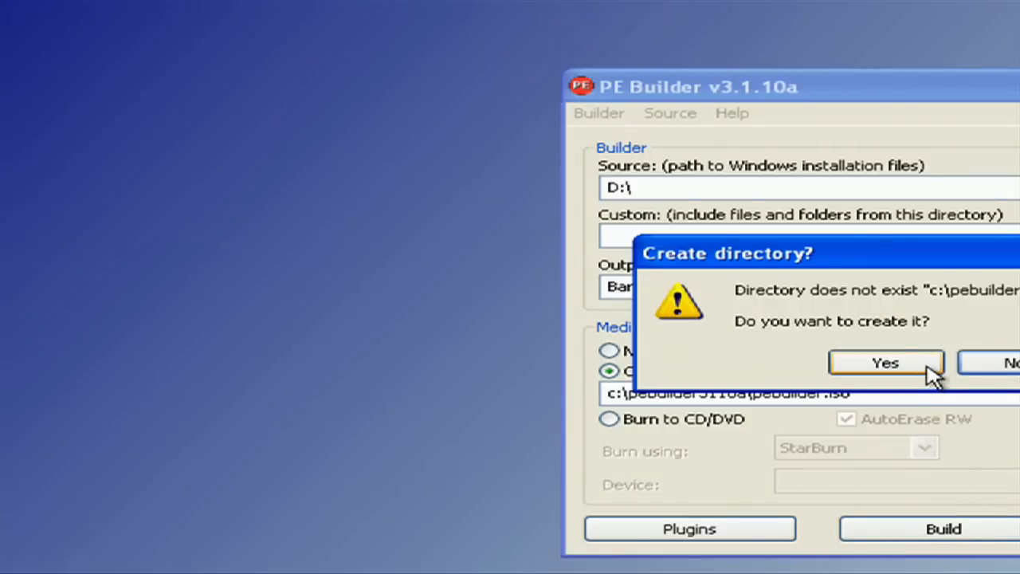
{"action": "left_click", "coordinate": [885, 363]}
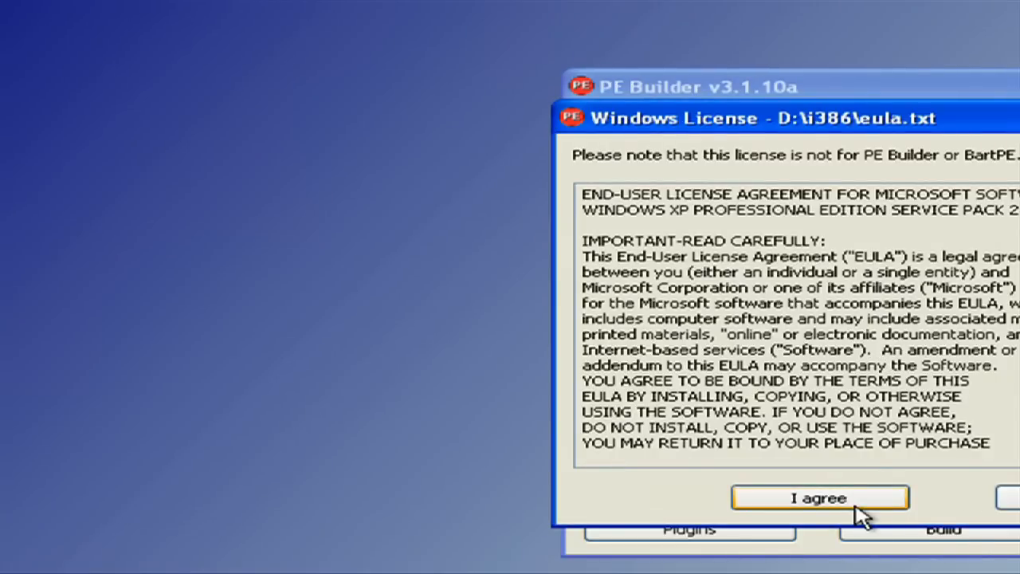
{"action": "left_click", "coordinate": [819, 498]}
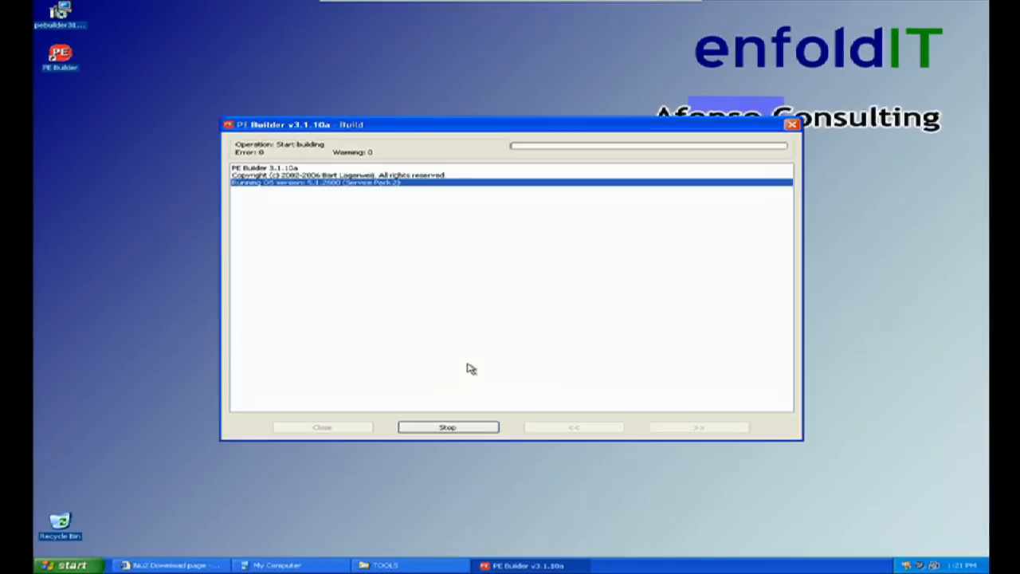